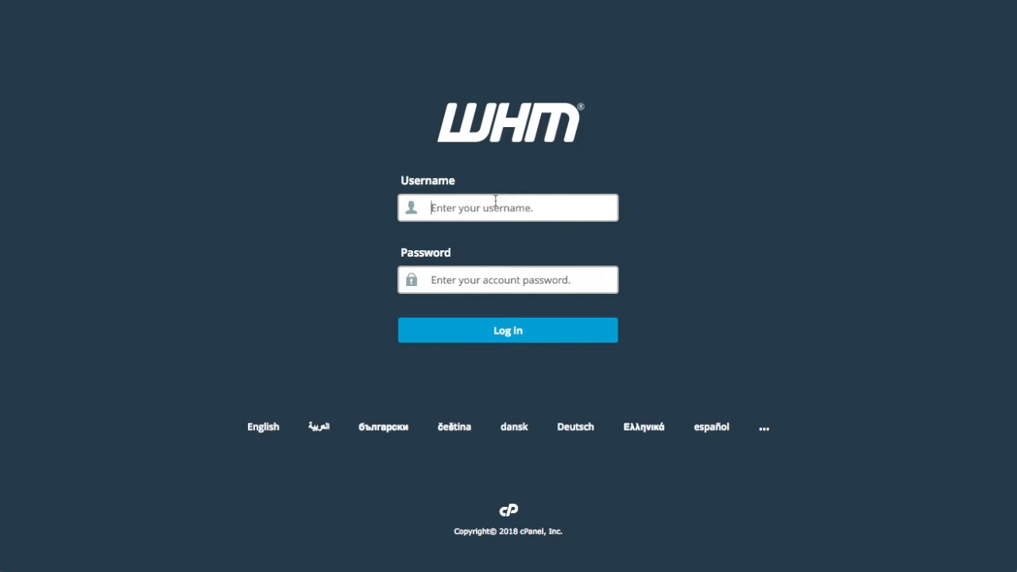
Sign in to WHM as root and open the cPanel administration tools section.
text(r)
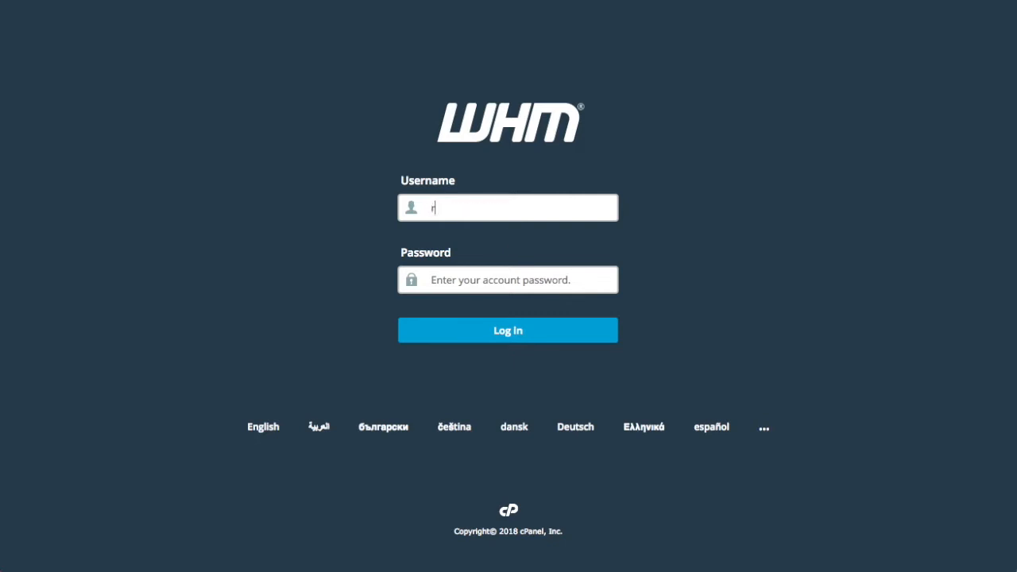
text(••••)
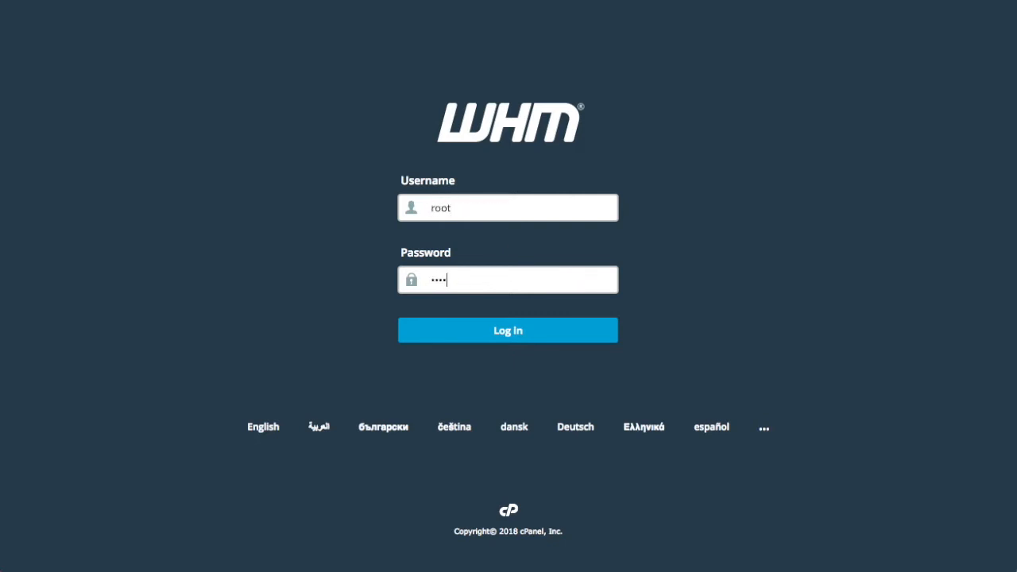
click(508, 329)
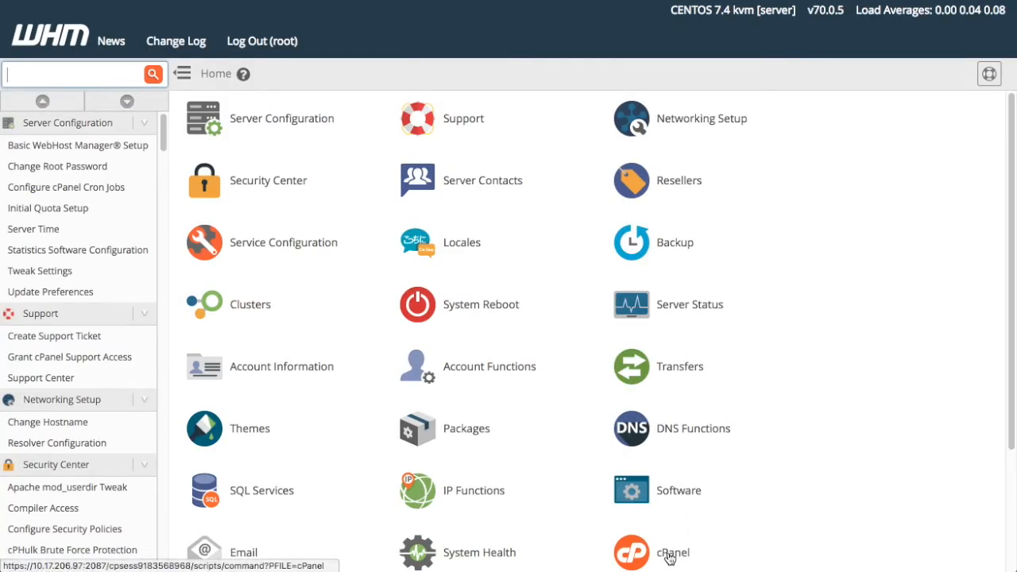
click(673, 553)
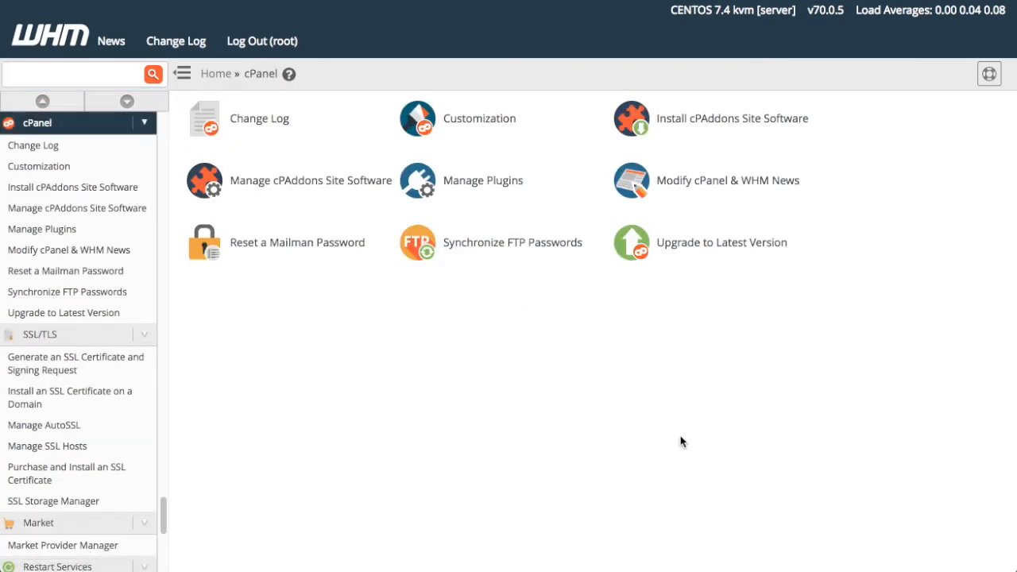
mouse_move(687, 124)
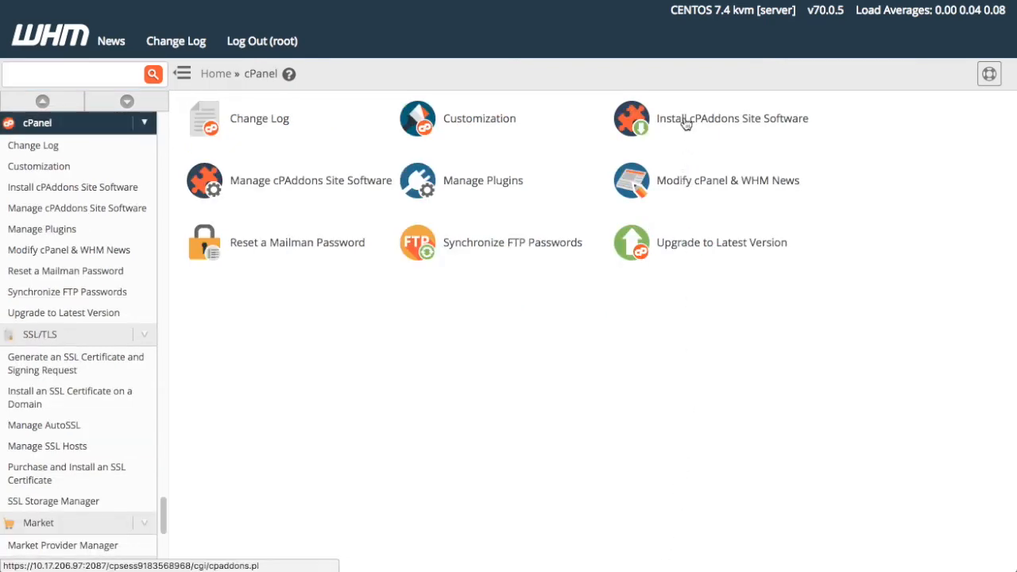
Install the WordPress cPAddon via Install cPAddons Site Software and return to the installer page.
click(731, 117)
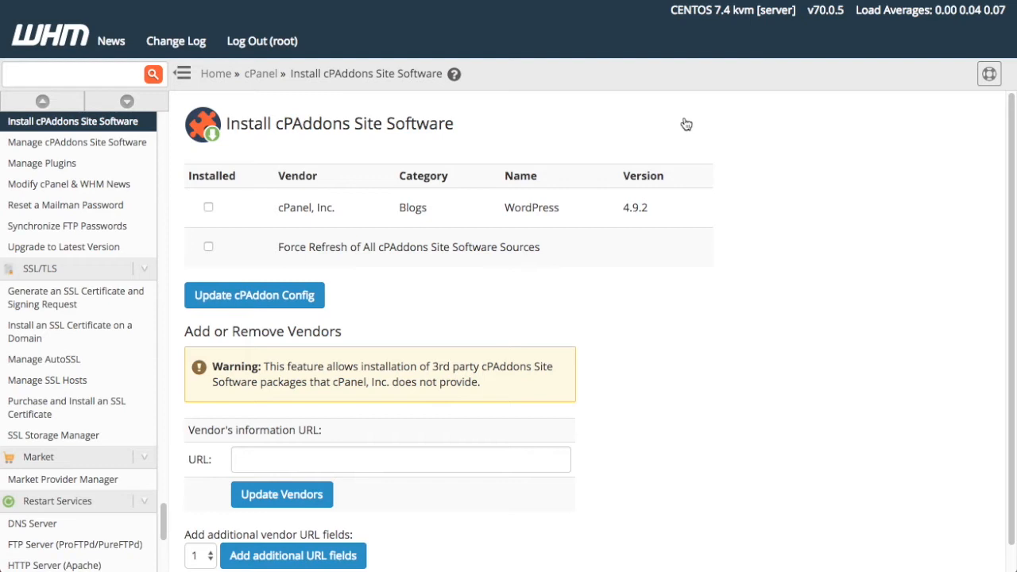
mouse_move(518, 167)
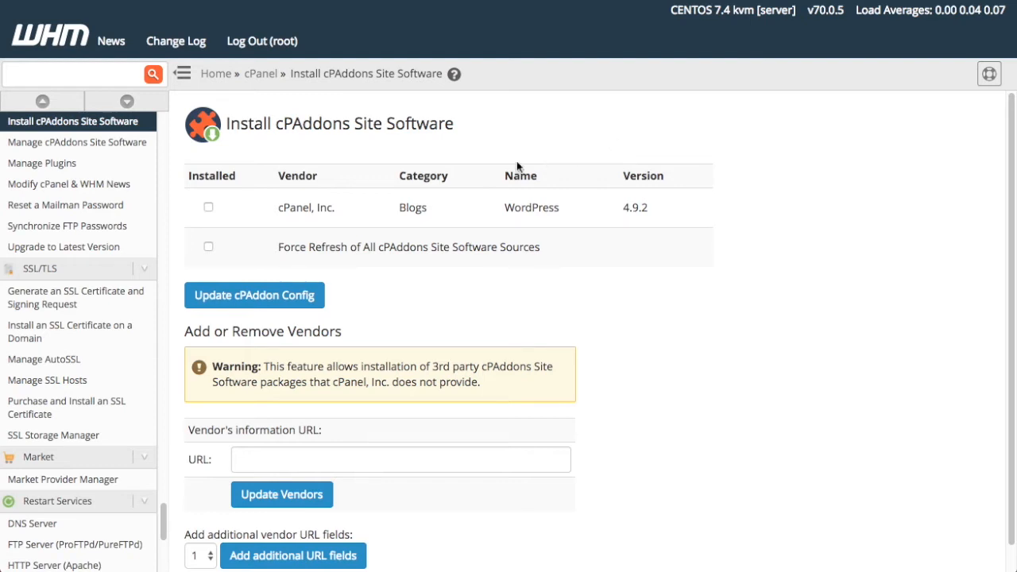
click(208, 207)
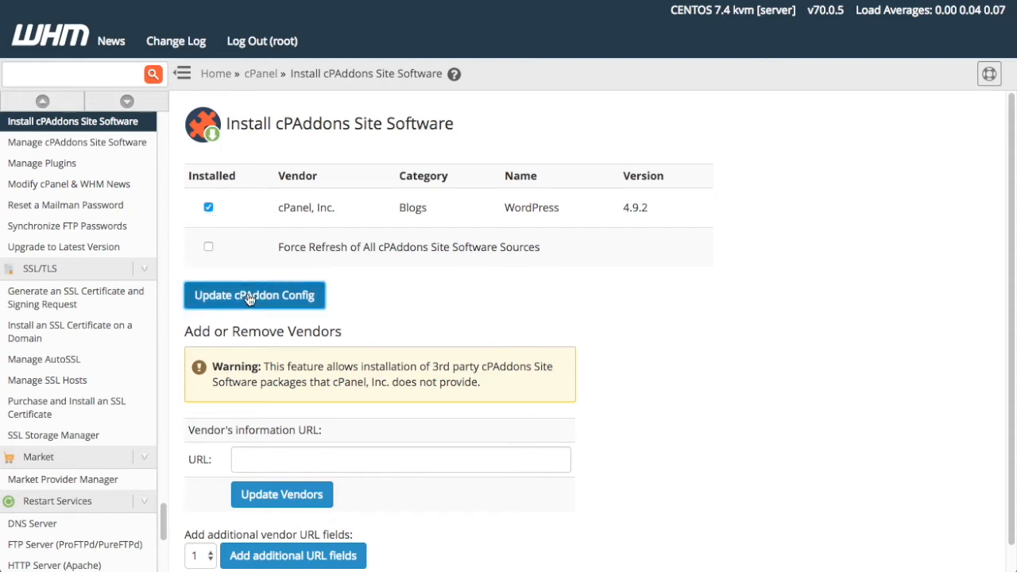
click(254, 294)
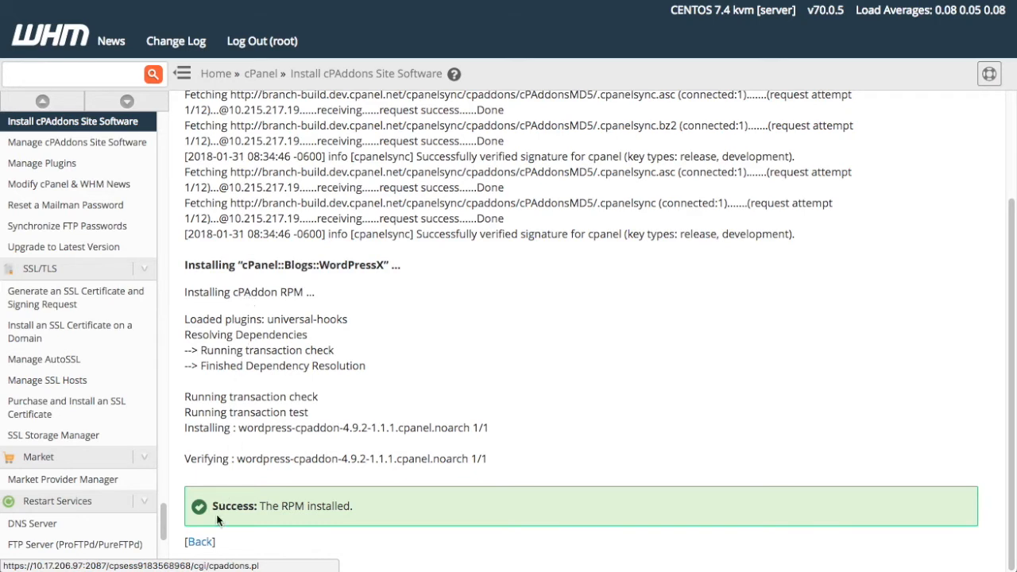
click(200, 540)
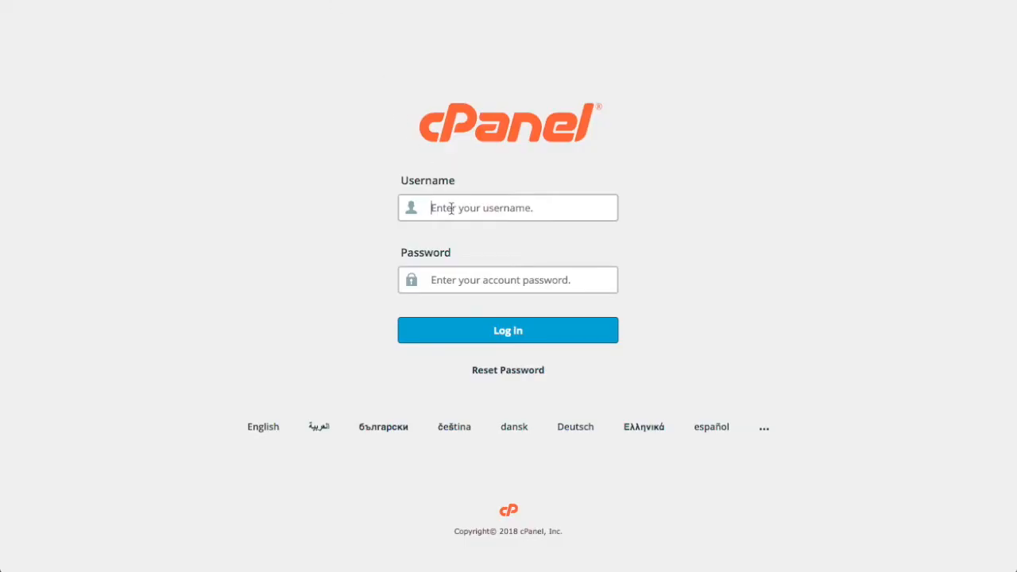
Sign in to cPanel as 'example' and open WordPress Manager under Applications.
text(example)
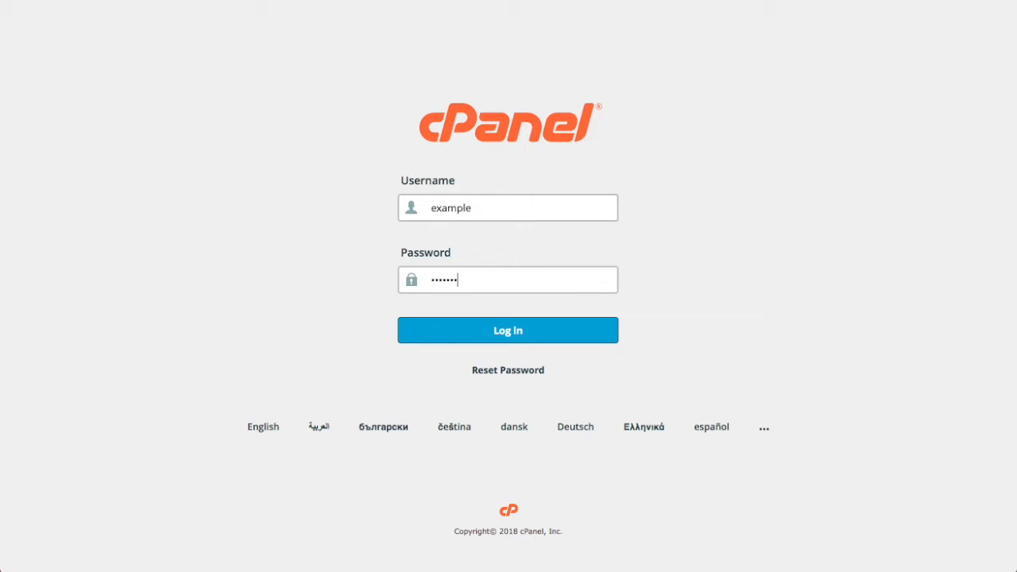
click(507, 329)
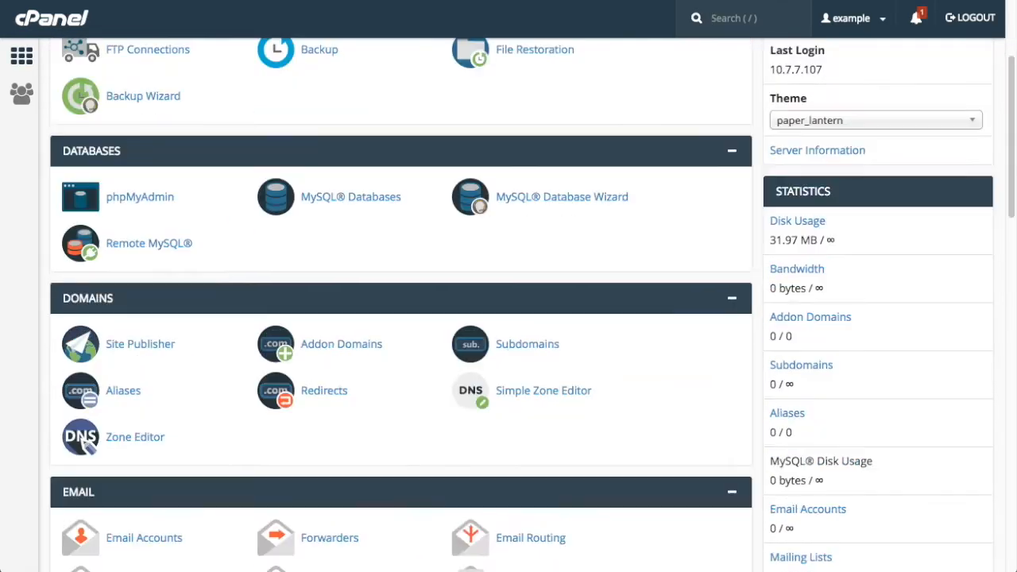
scroll(down, 3)
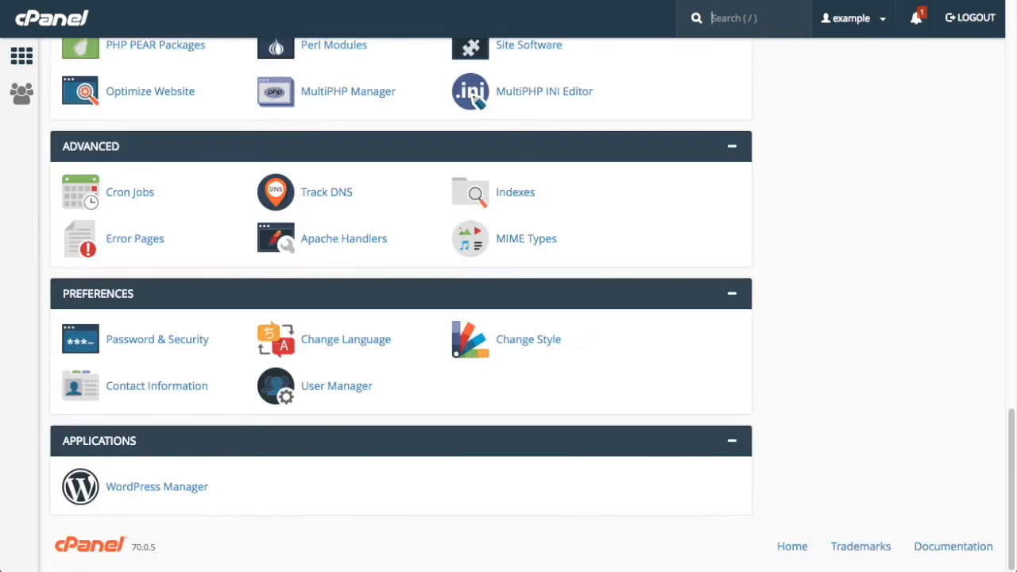
mouse_move(156, 487)
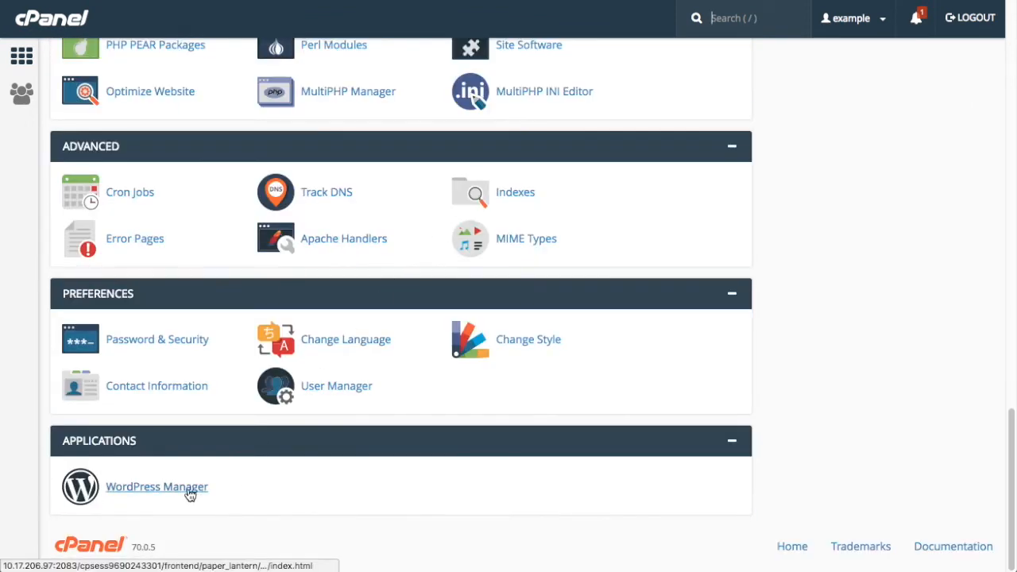
click(156, 487)
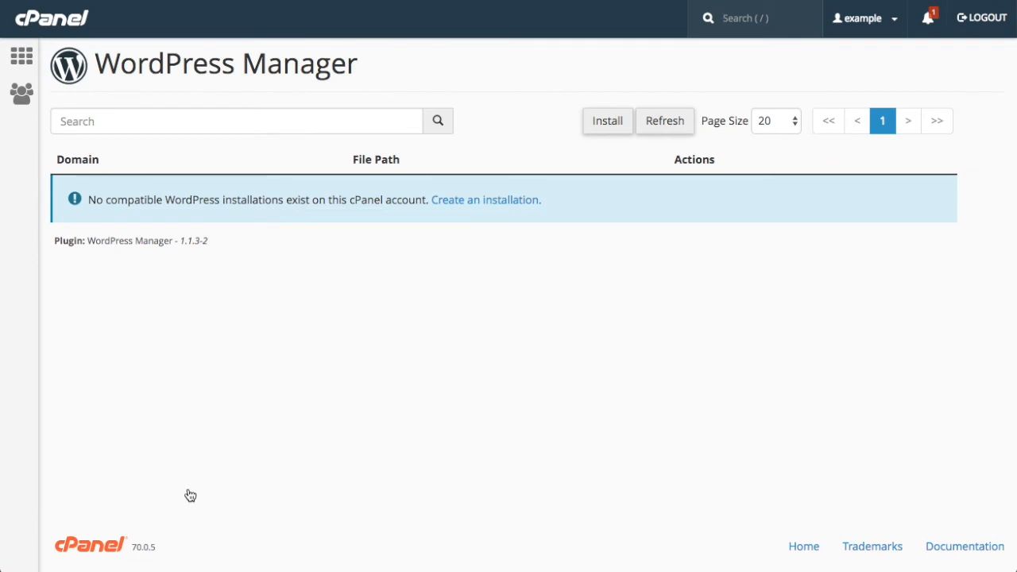
mouse_move(477, 258)
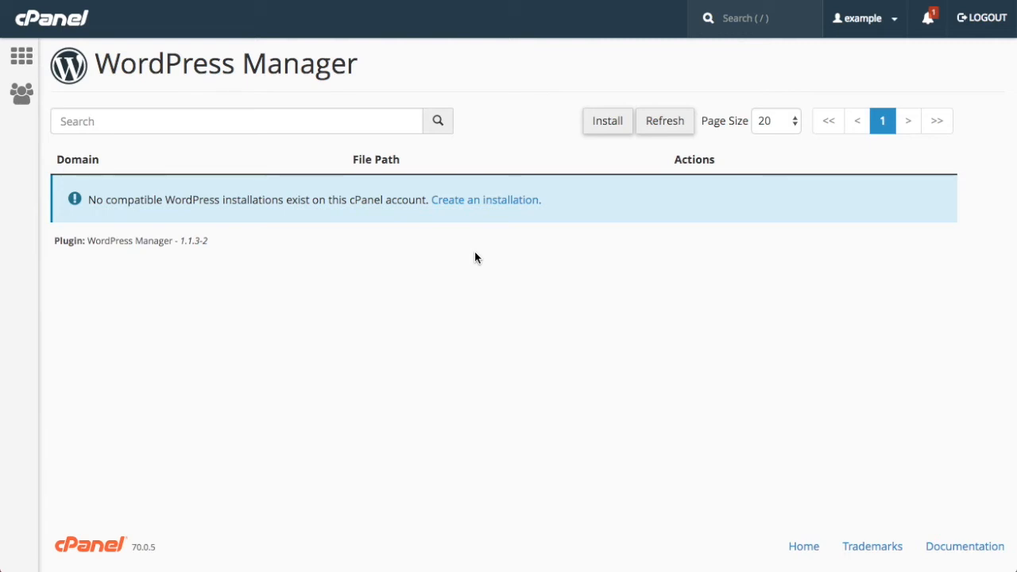
mouse_move(499, 229)
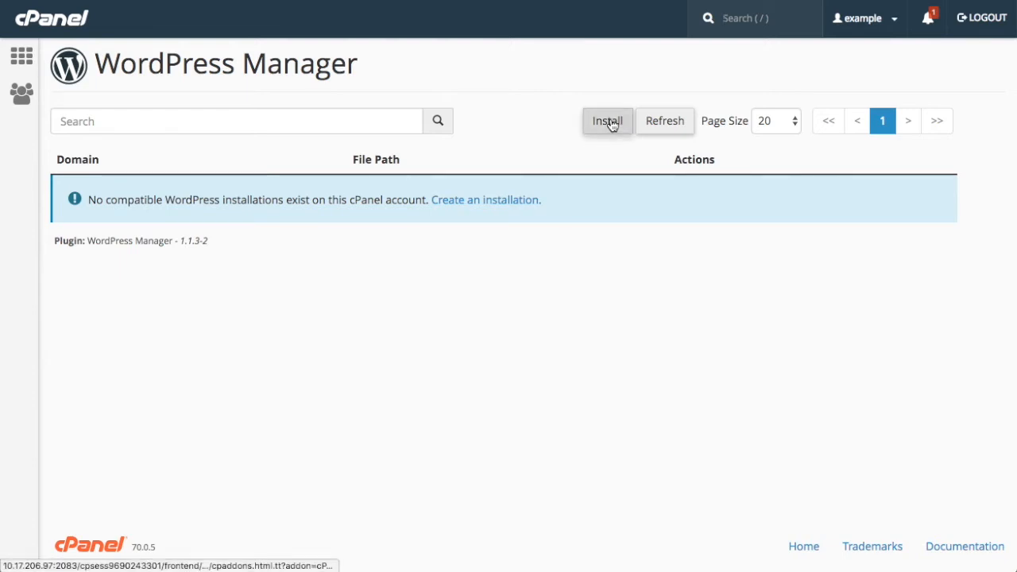
mouse_move(607, 121)
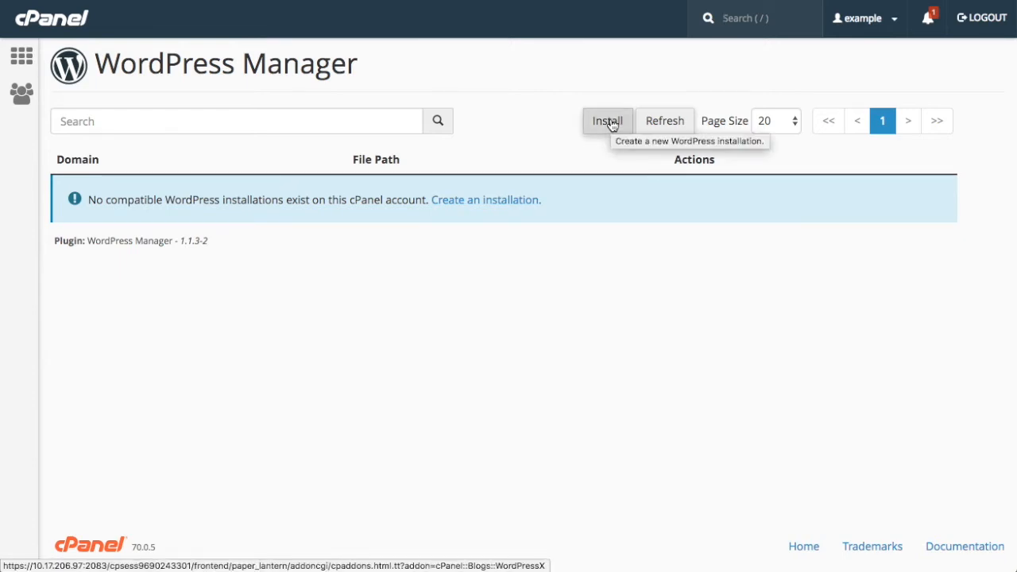
click(607, 121)
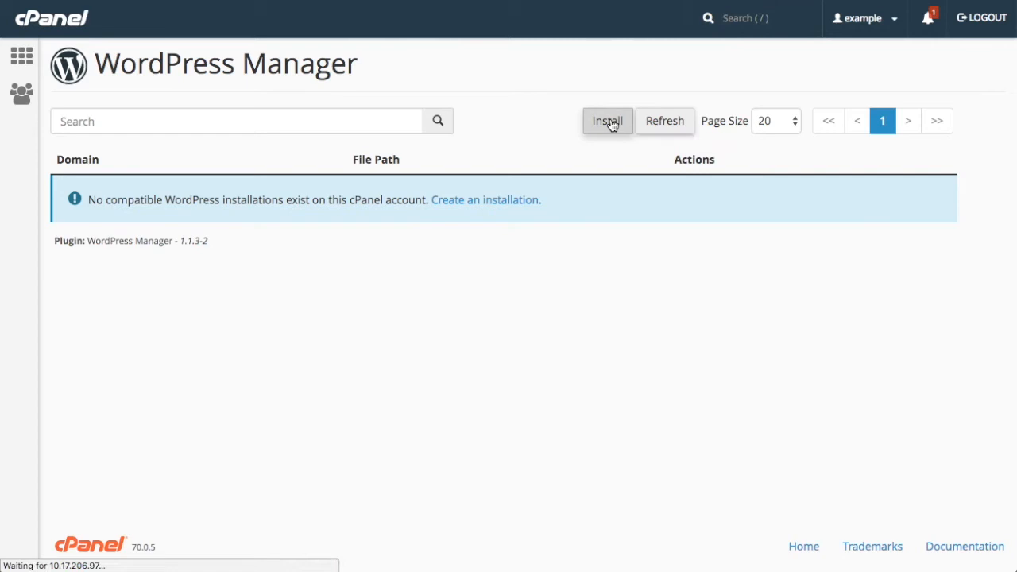
click(607, 121)
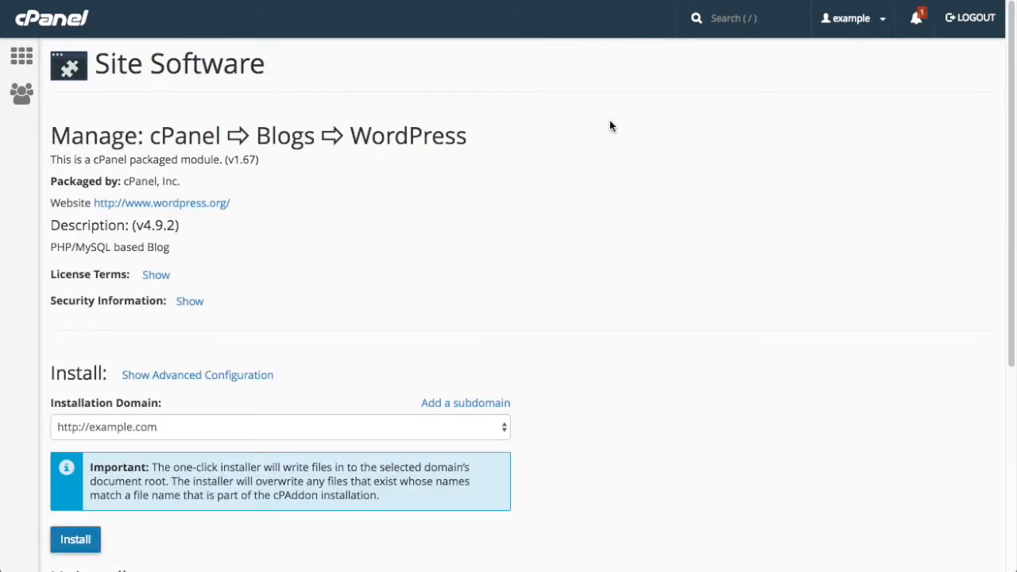
mouse_move(448, 299)
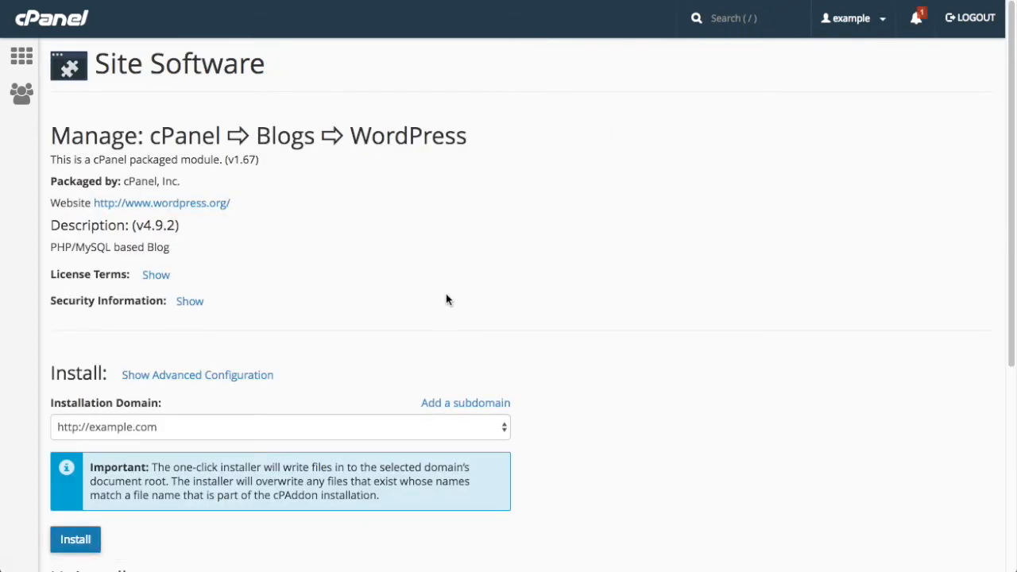
mouse_move(413, 421)
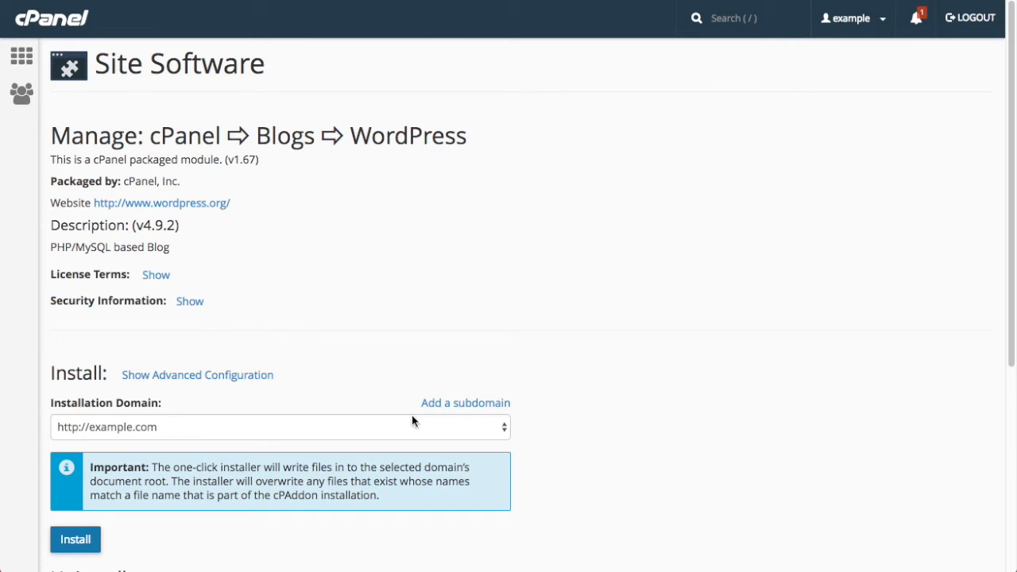
mouse_move(411, 423)
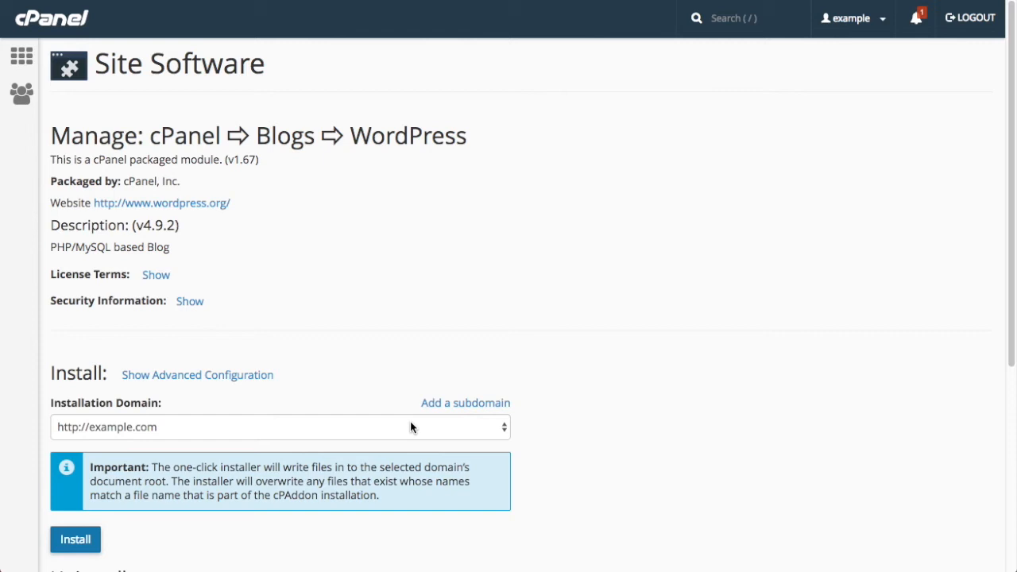
click(280, 426)
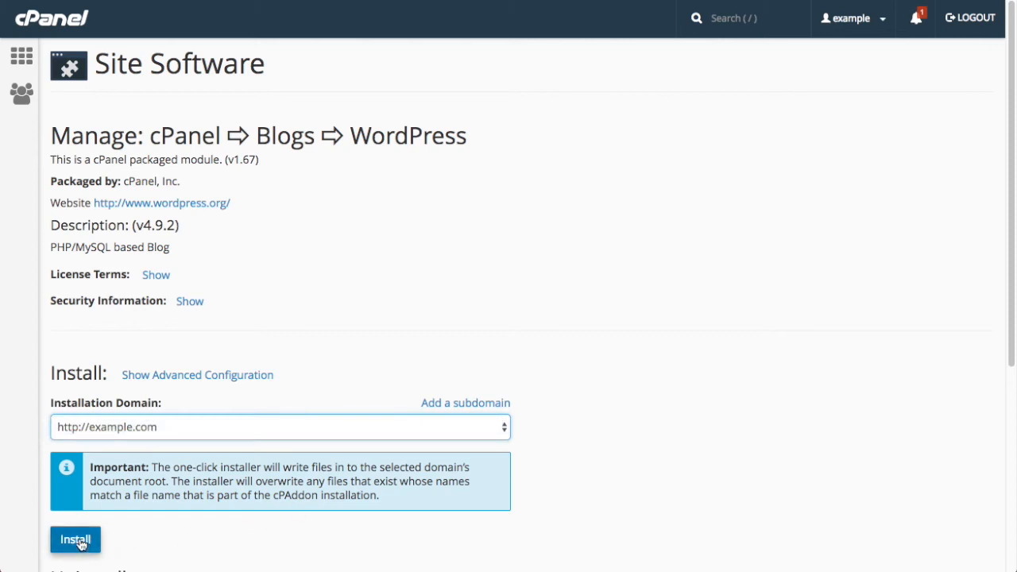
click(74, 540)
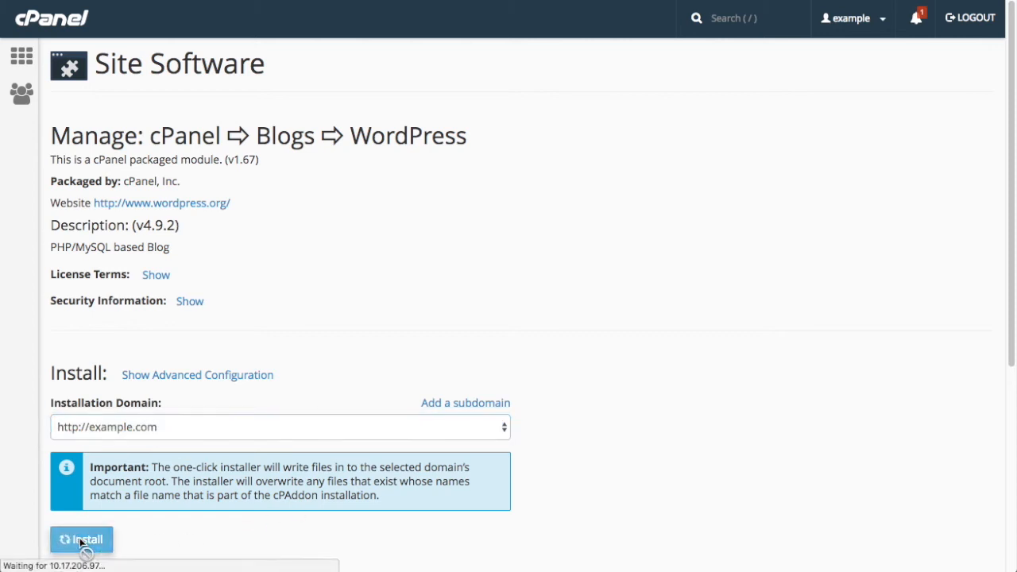
click(81, 539)
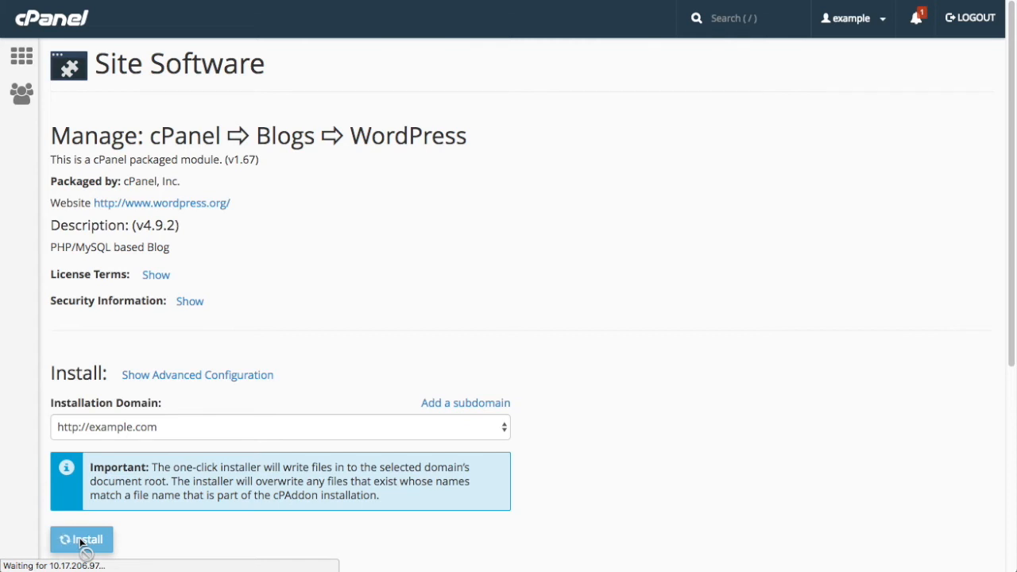
click(82, 539)
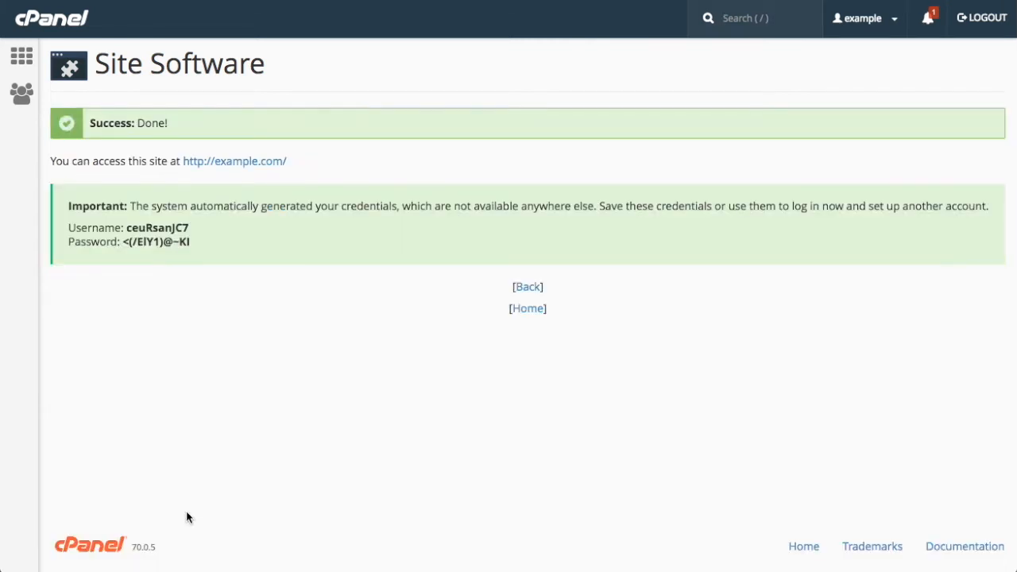
mouse_move(375, 251)
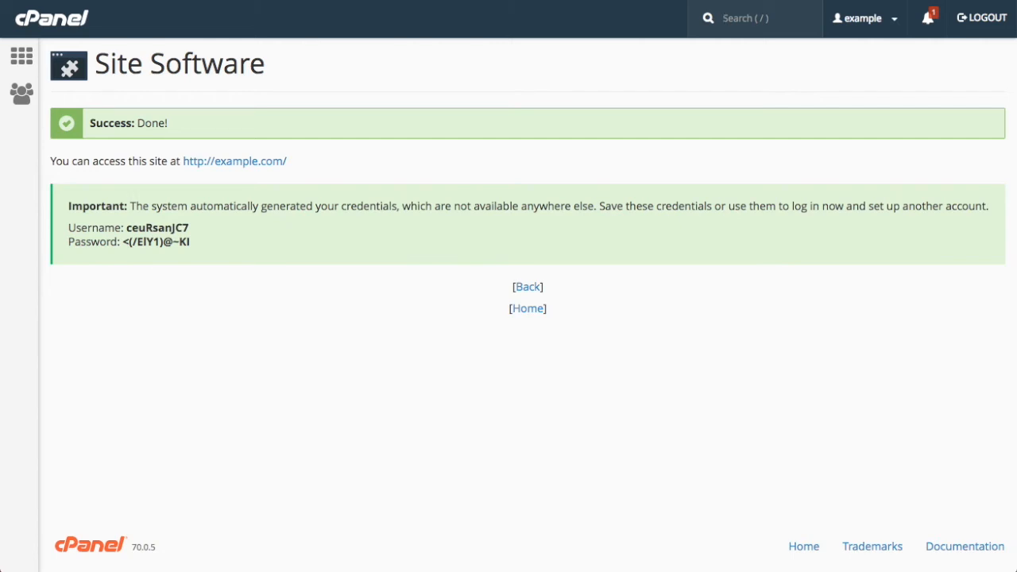
click(755, 19)
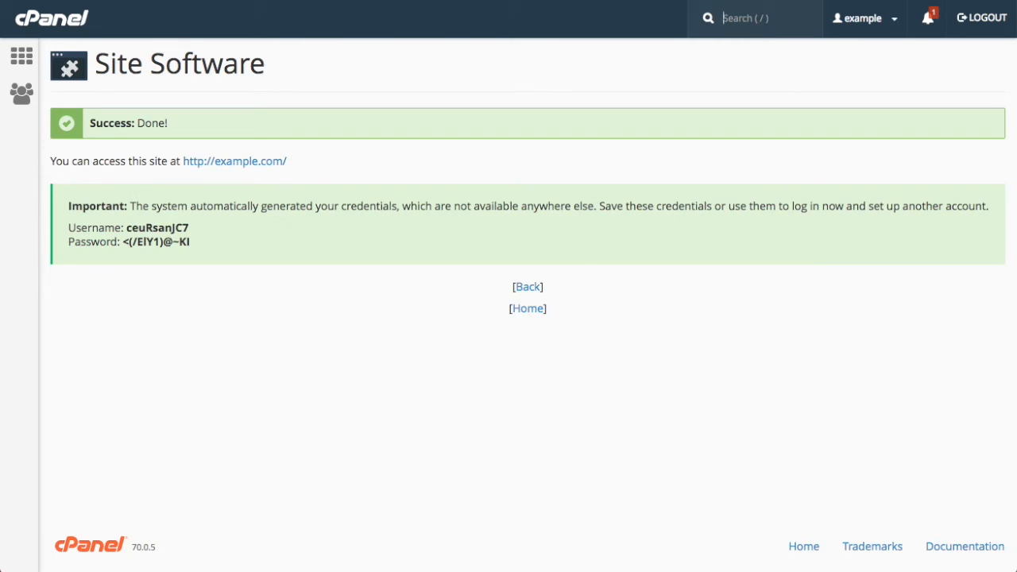
mouse_move(527, 286)
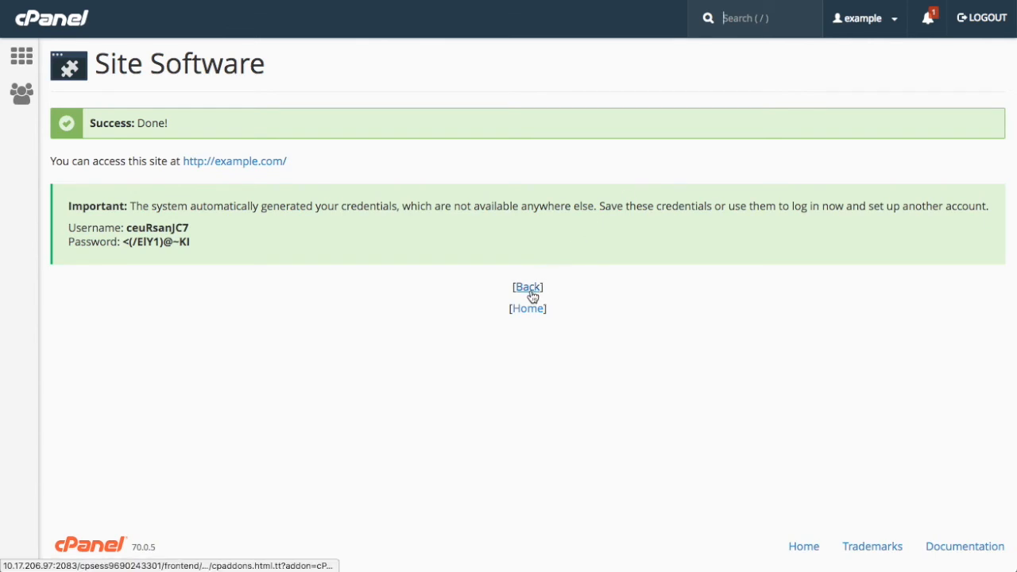
Return to cPanel home, reopen WordPress Manager and manage the example.com installation.
click(527, 286)
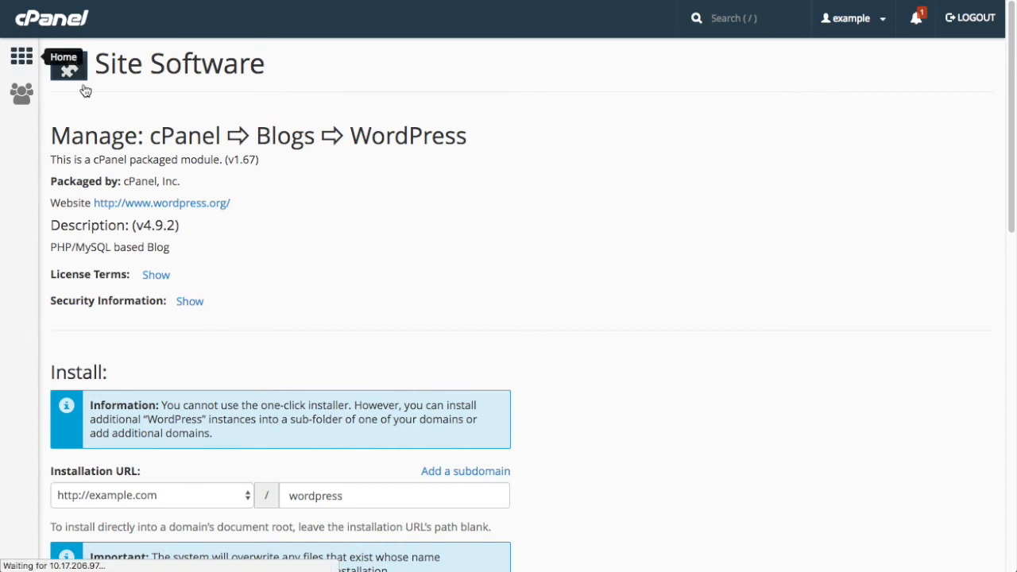
click(63, 72)
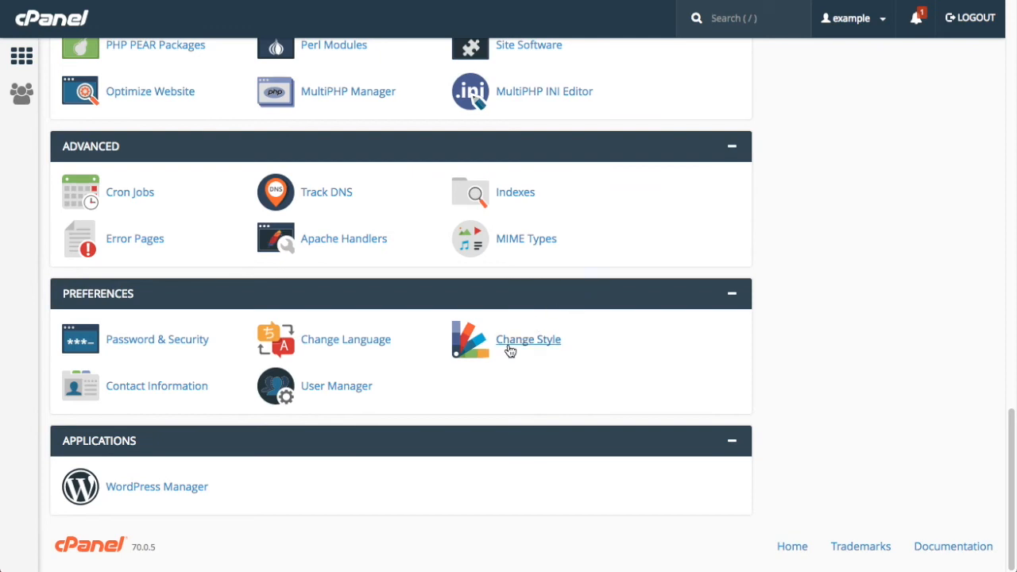
click(156, 486)
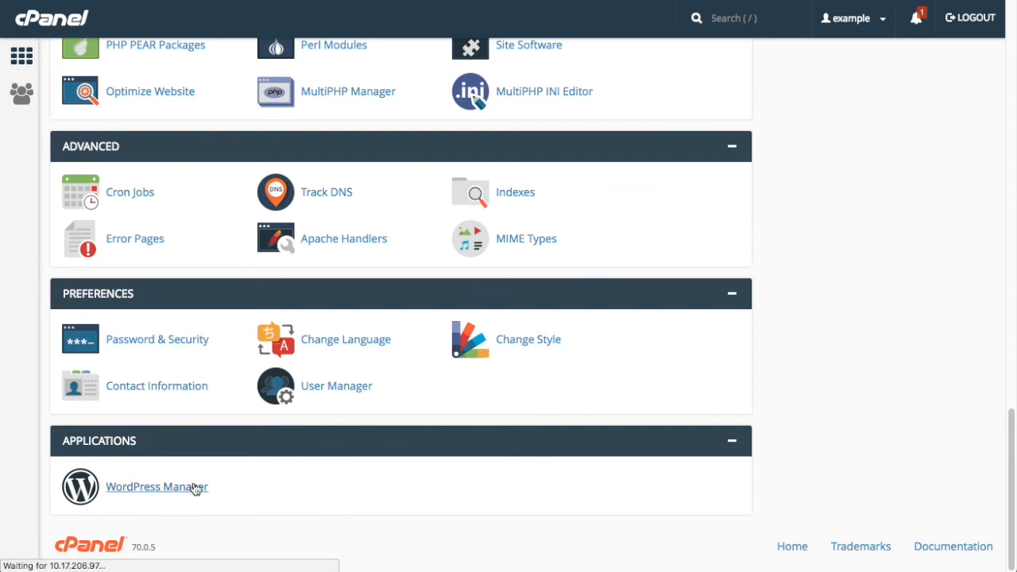
click(156, 486)
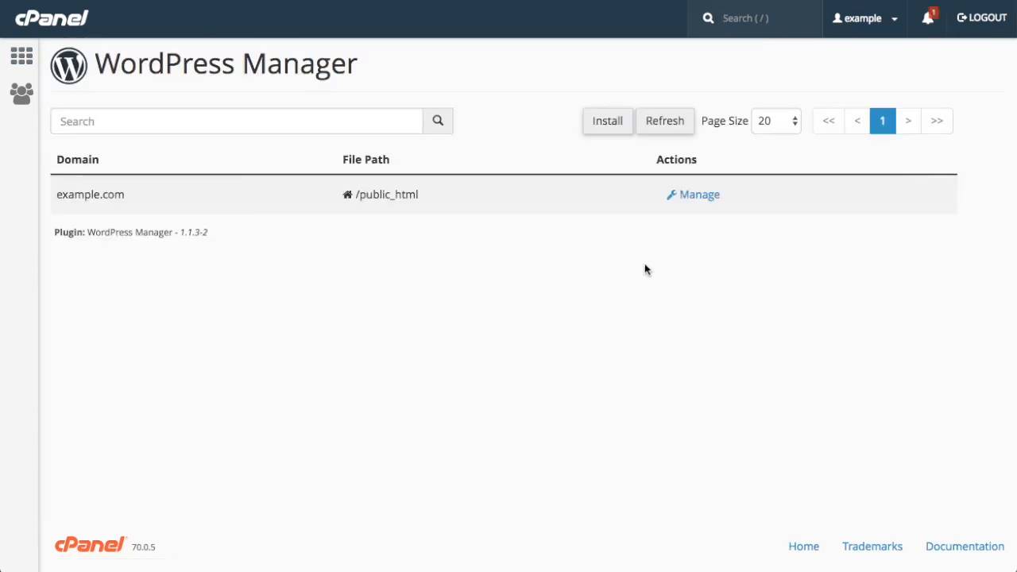
click(699, 194)
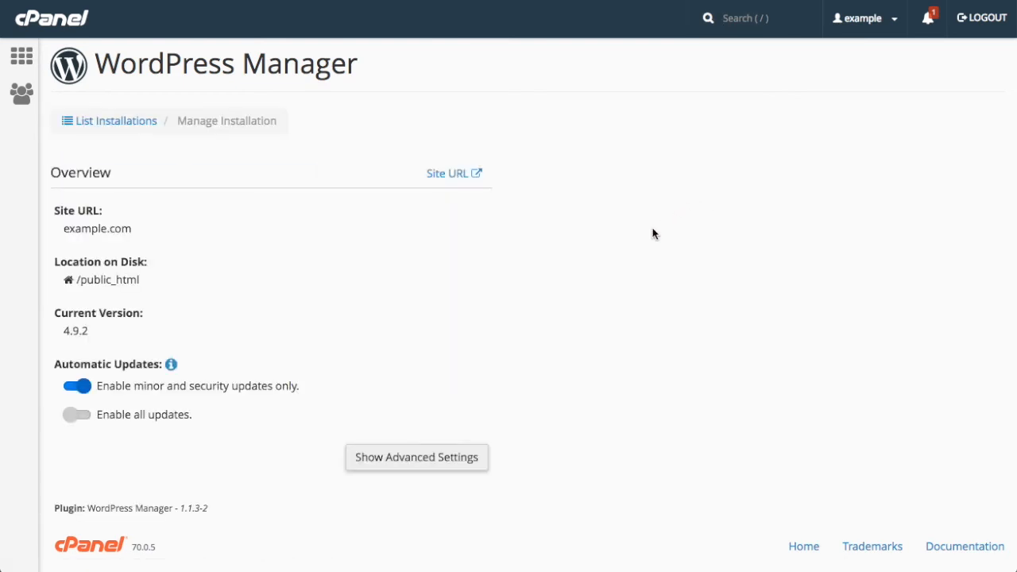
mouse_move(444, 394)
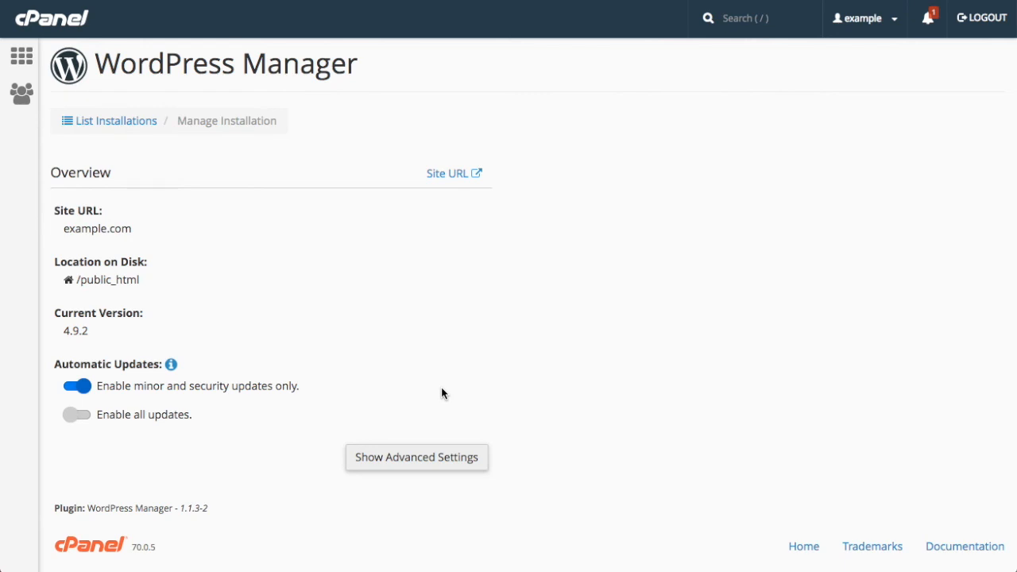
mouse_move(421, 432)
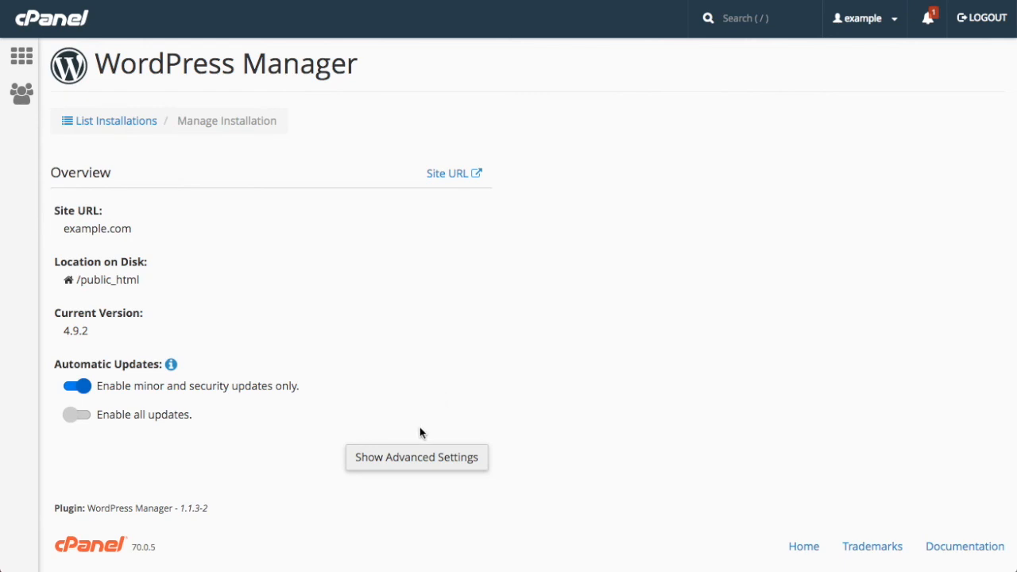
Expand Advanced Settings to show the administrator username and database details.
click(417, 458)
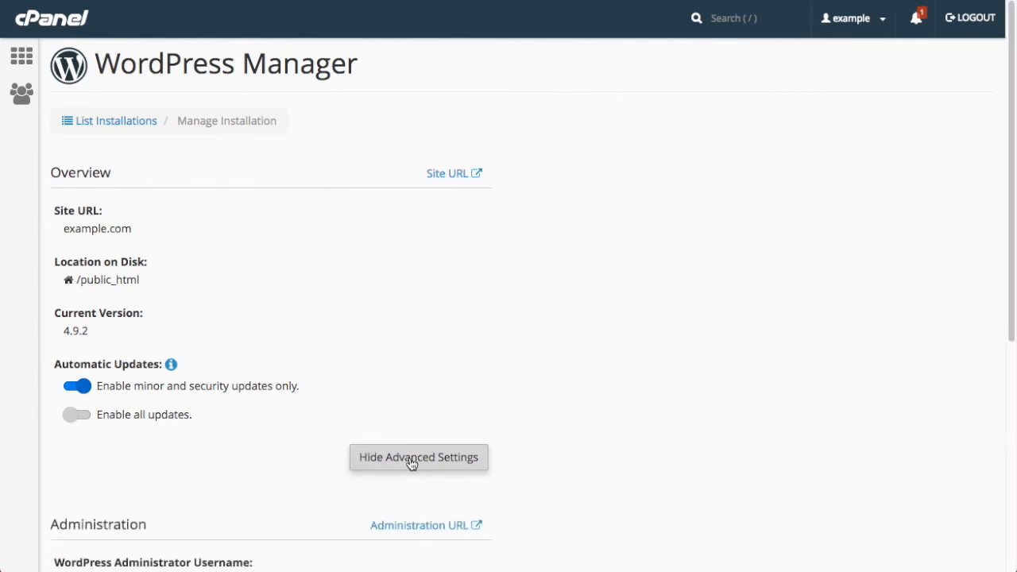
scroll(down, 3)
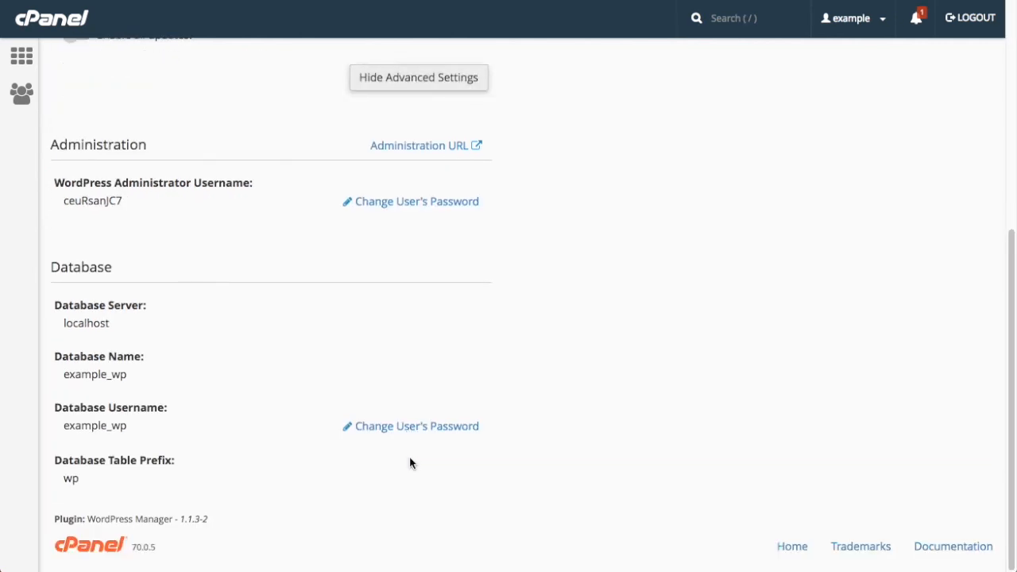